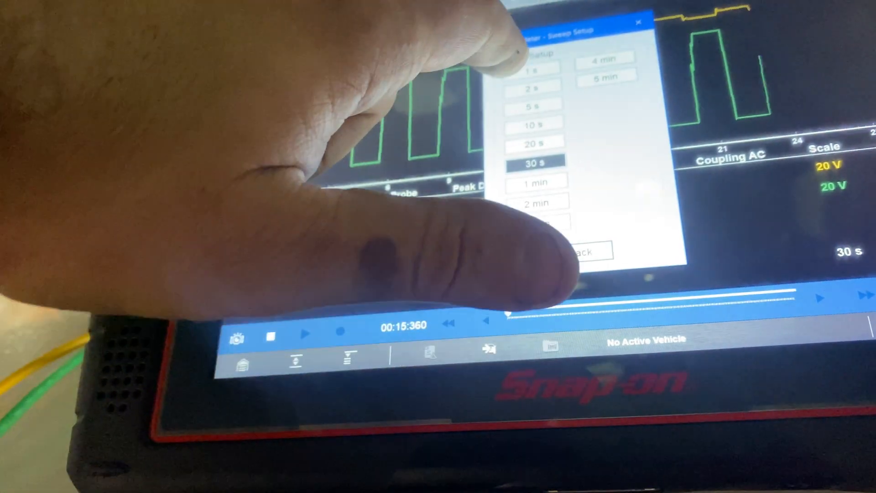
# - Change the sweep time from 30 s to 1 s
pyautogui.click(533, 67)
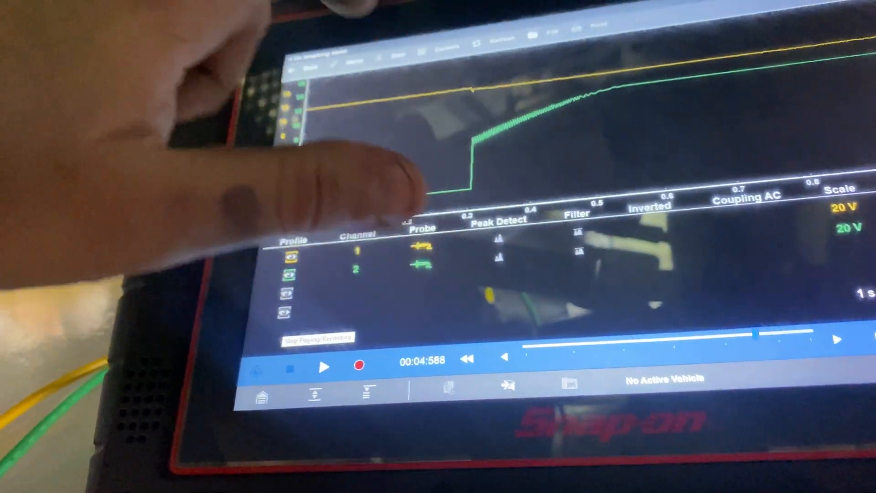
# - Turn on cursor 1 and cursor 2 over the green voltage ramp
pyautogui.click(454, 36)
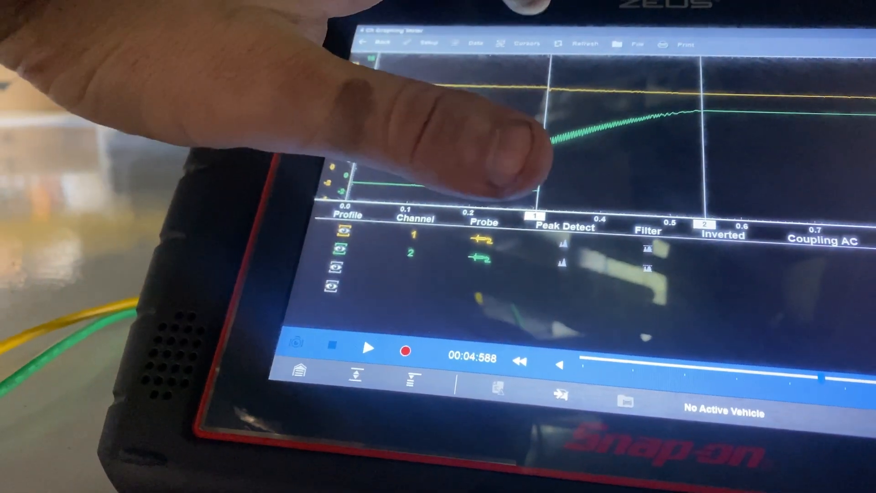
# - Open the cursor position settings to place cursors at 0.22 s and 0.37 s
pyautogui.click(527, 44)
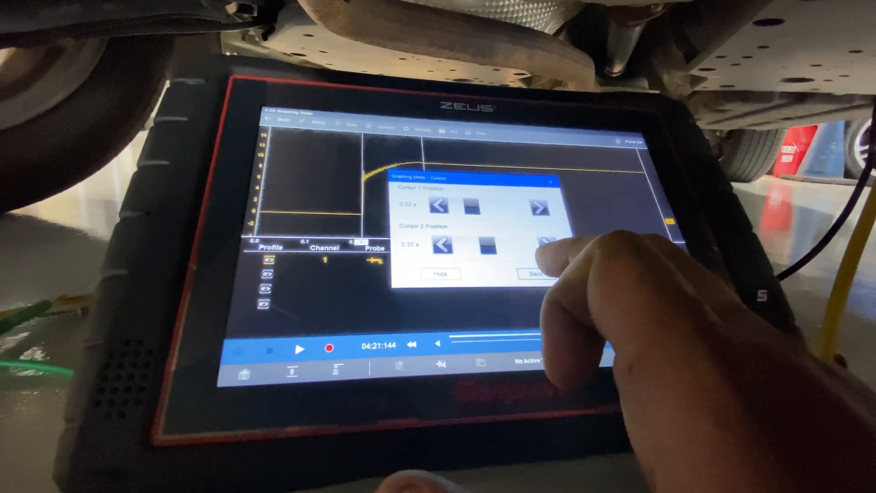
pyautogui.click(537, 274)
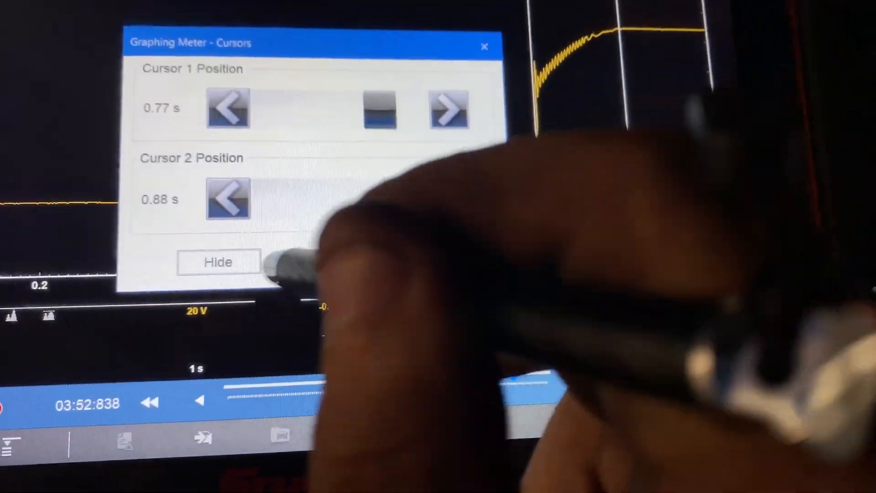
# - Hide the cursor settings to read 0.04 V and 10.80 V at 0.77 s and 0.88 s
pyautogui.click(218, 262)
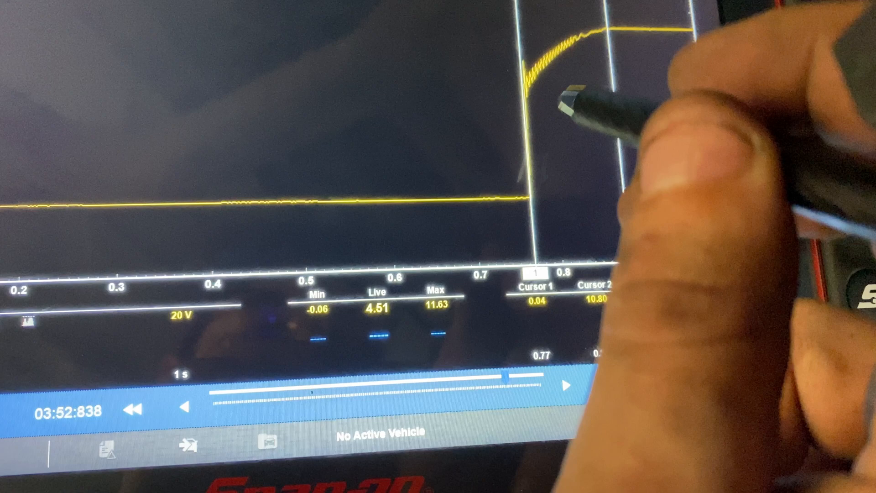